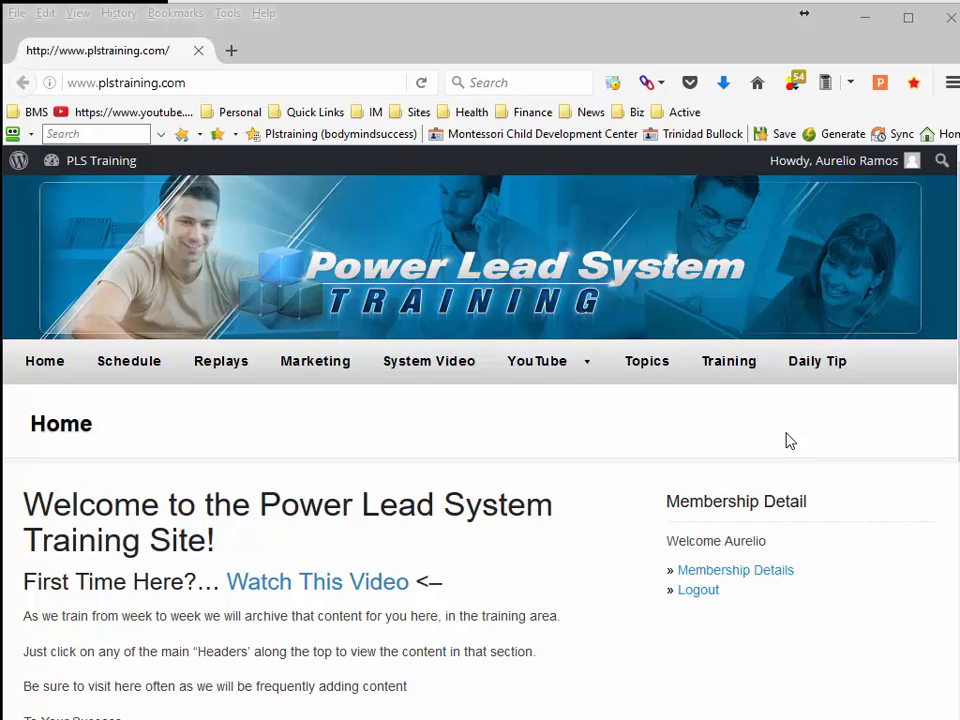
pyautogui.moveTo(156, 442)
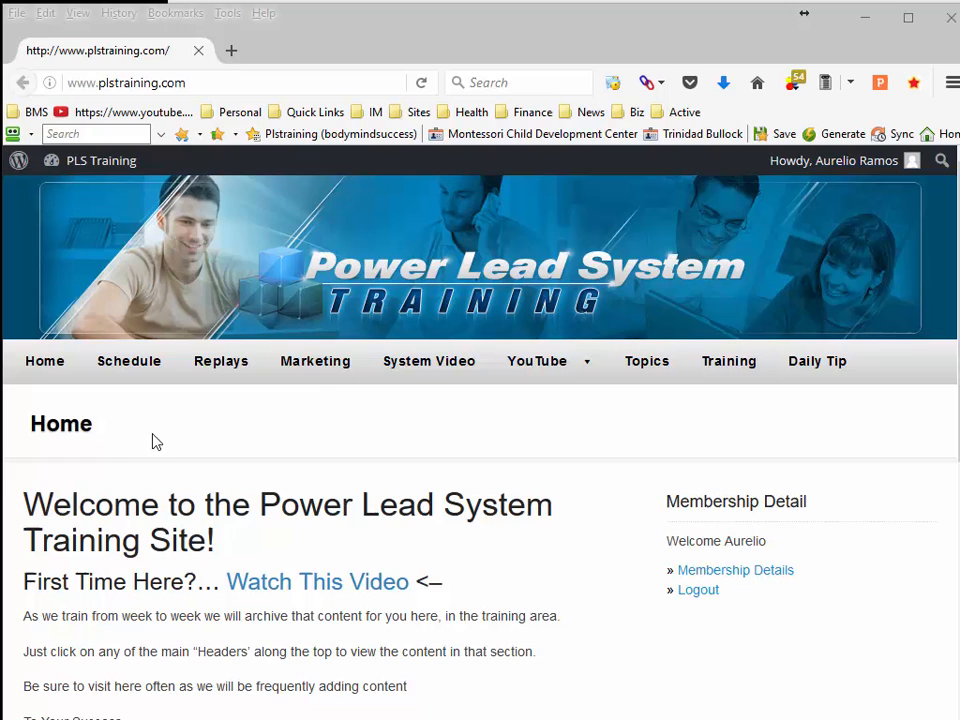
# Browse to the Daily Tip videos list and locate the '* Start Here' entry
pyautogui.click(536, 360)
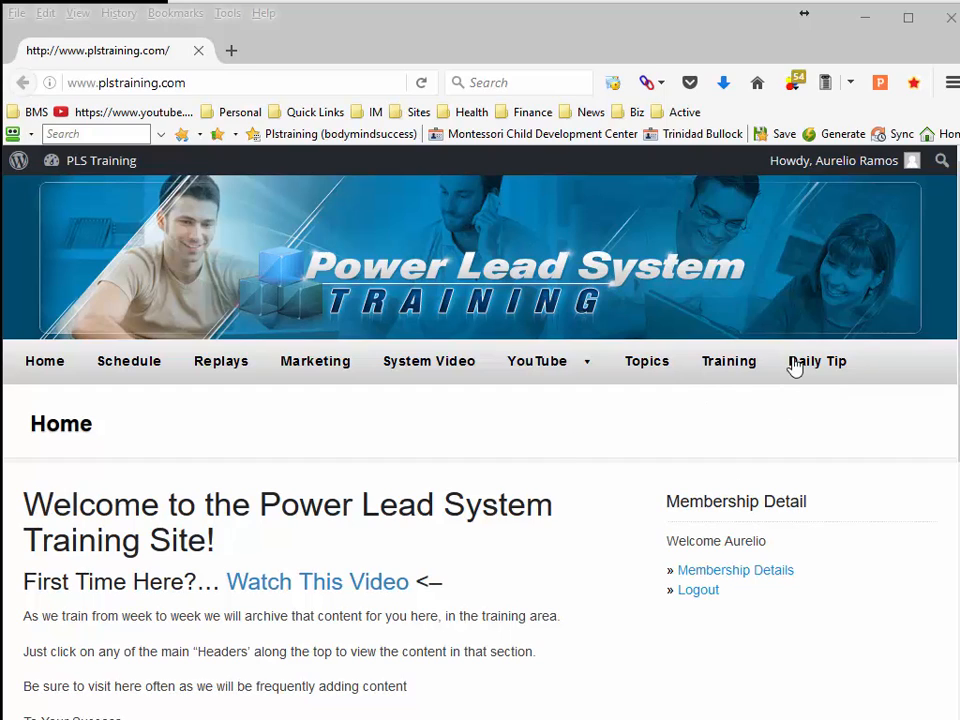
pyautogui.moveTo(816, 360)
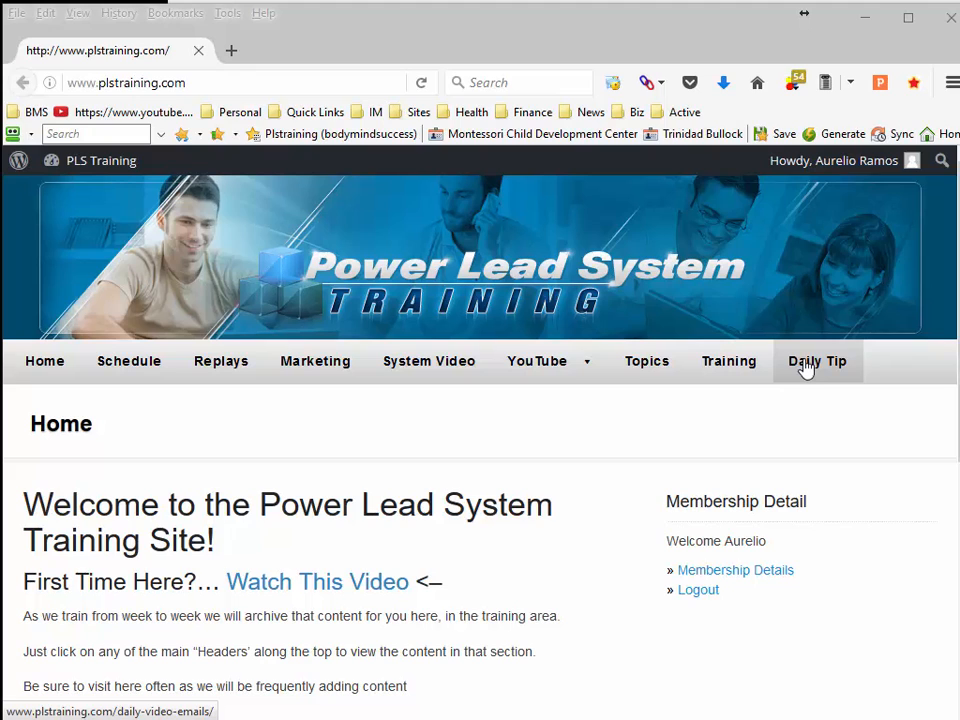
pyautogui.click(816, 360)
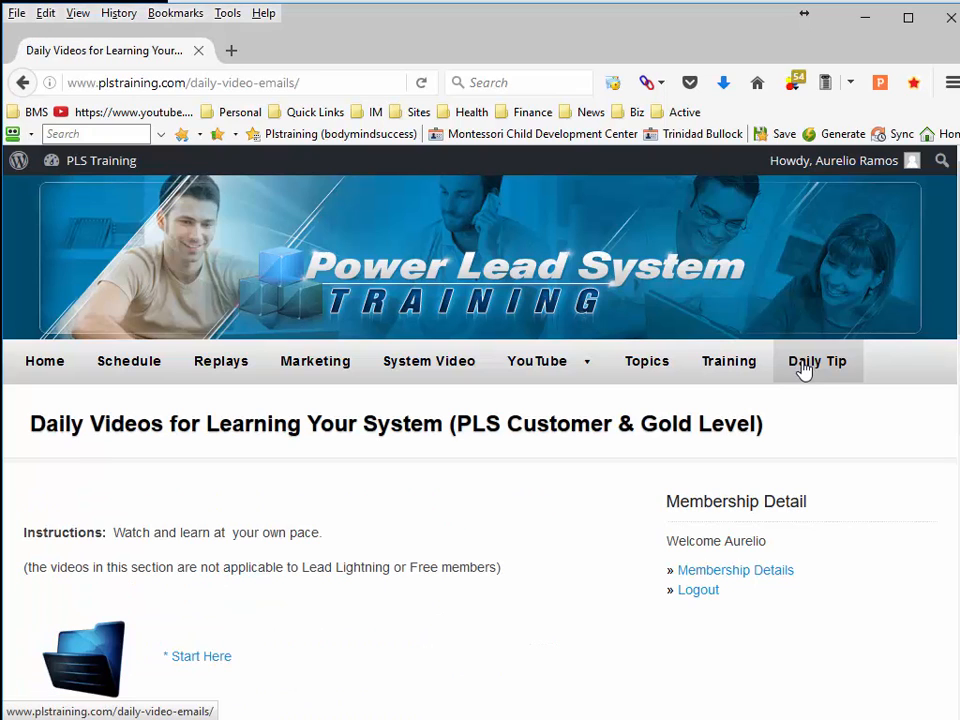
pyautogui.scroll(-3)
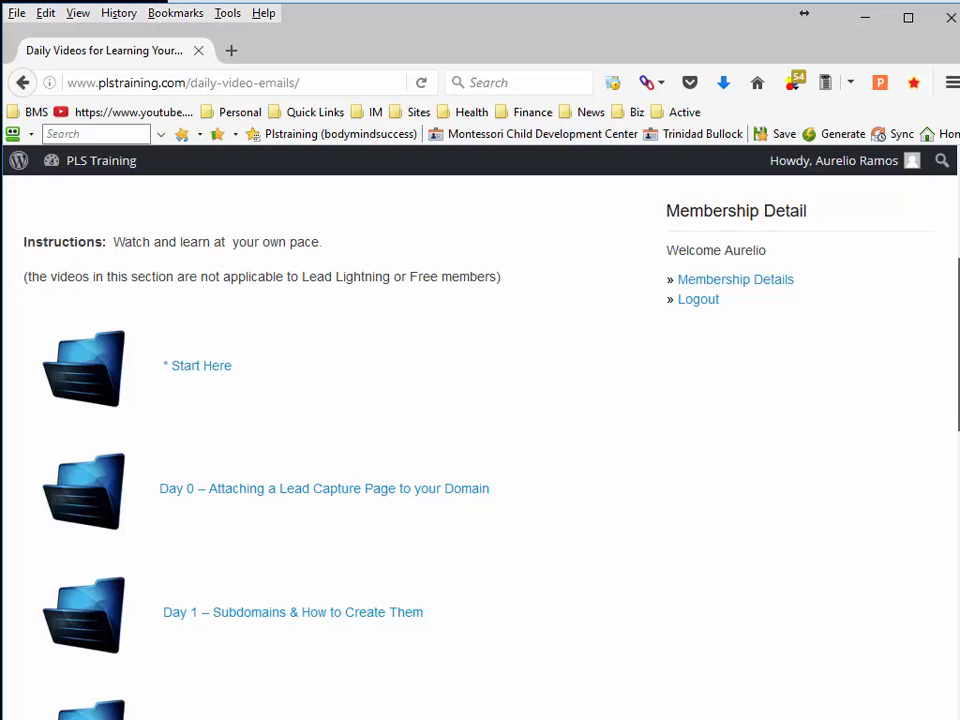
pyautogui.moveTo(952, 510)
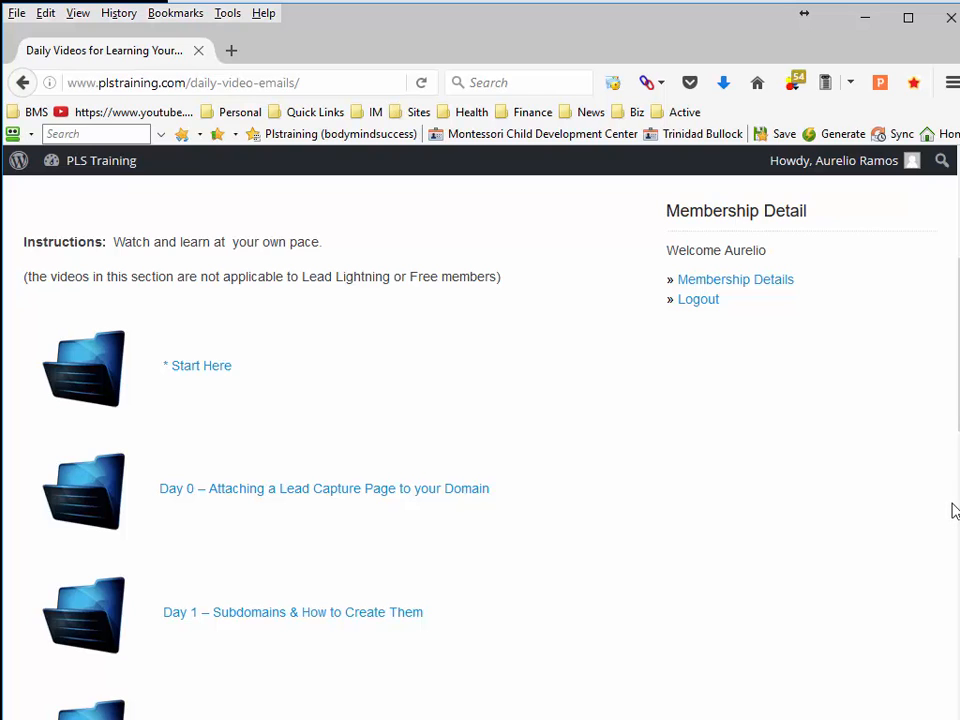
pyautogui.scroll(-3)
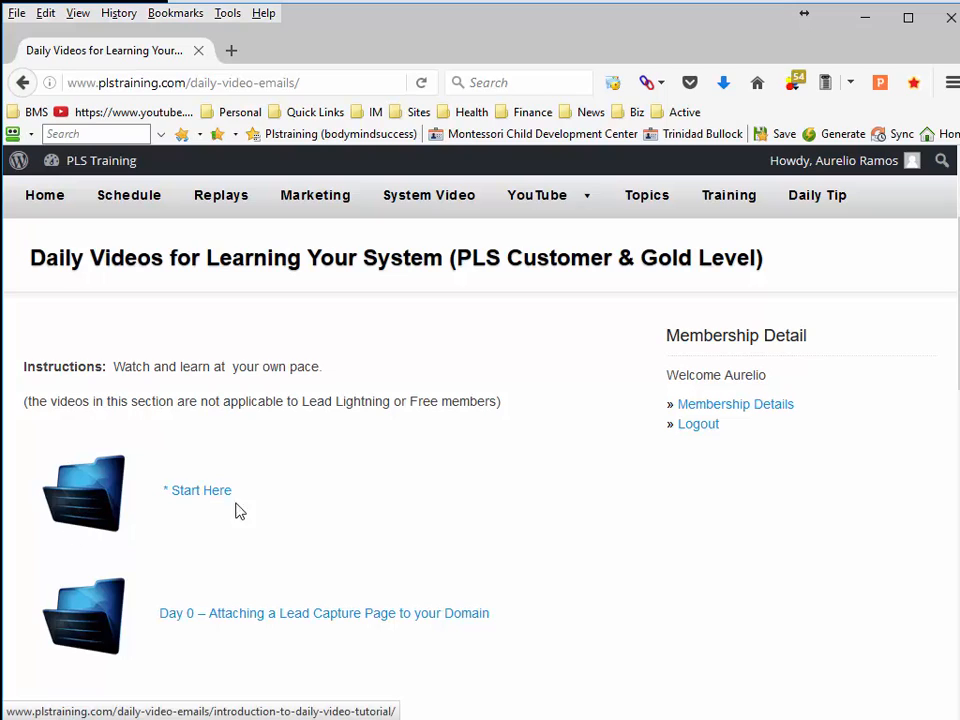
pyautogui.moveTo(740, 524)
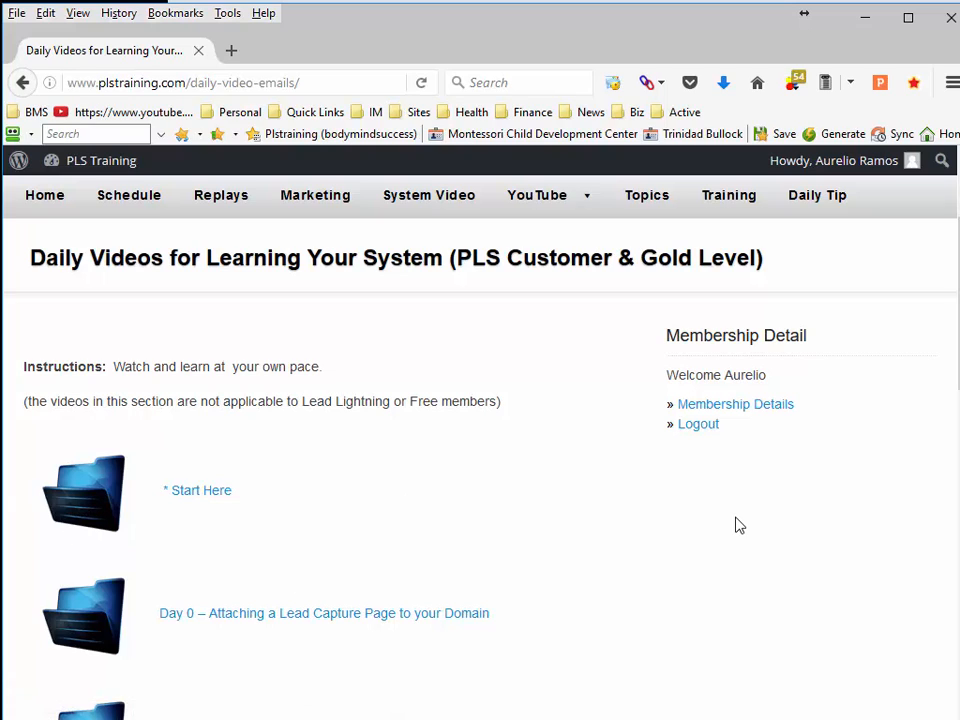
pyautogui.moveTo(590, 512)
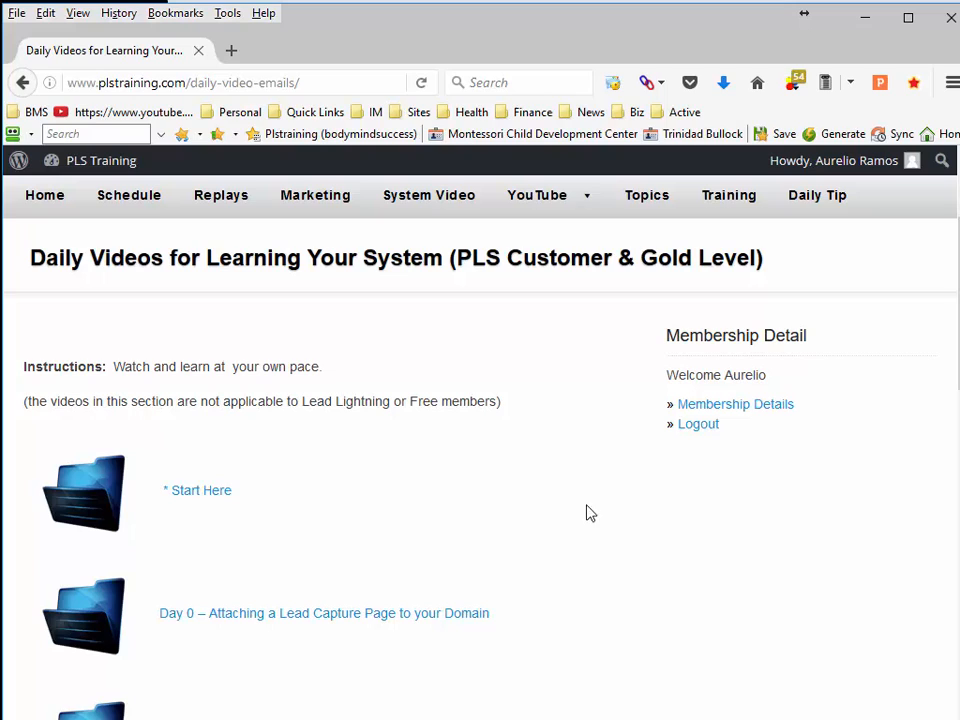
pyautogui.moveTo(174, 518)
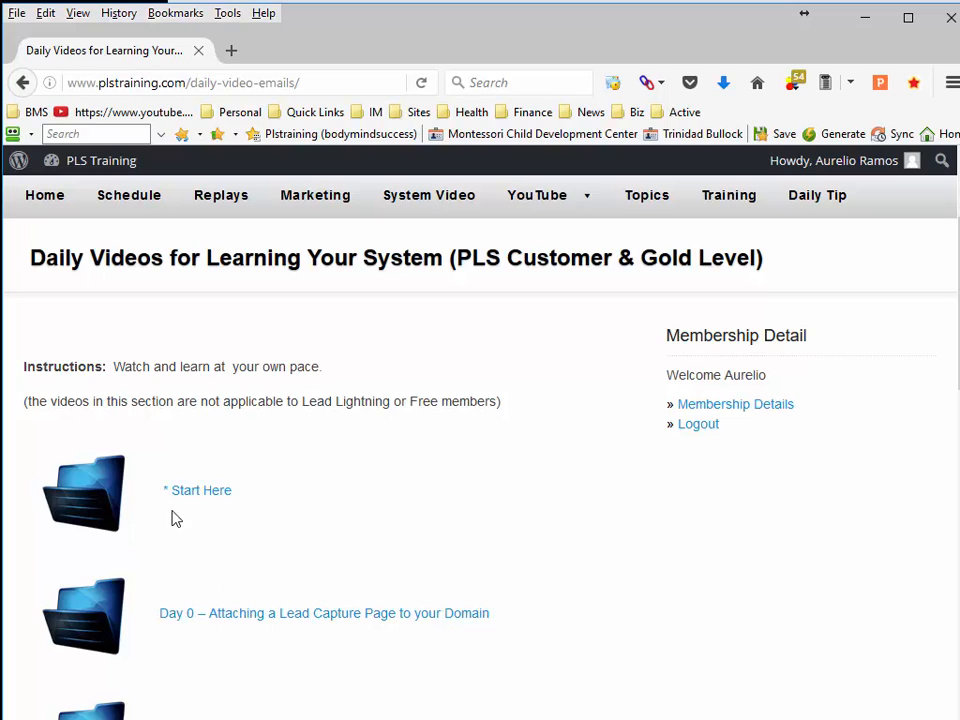
# Open the Start Here email-address introduction and follow its 'Click here' link to begin training
pyautogui.click(198, 490)
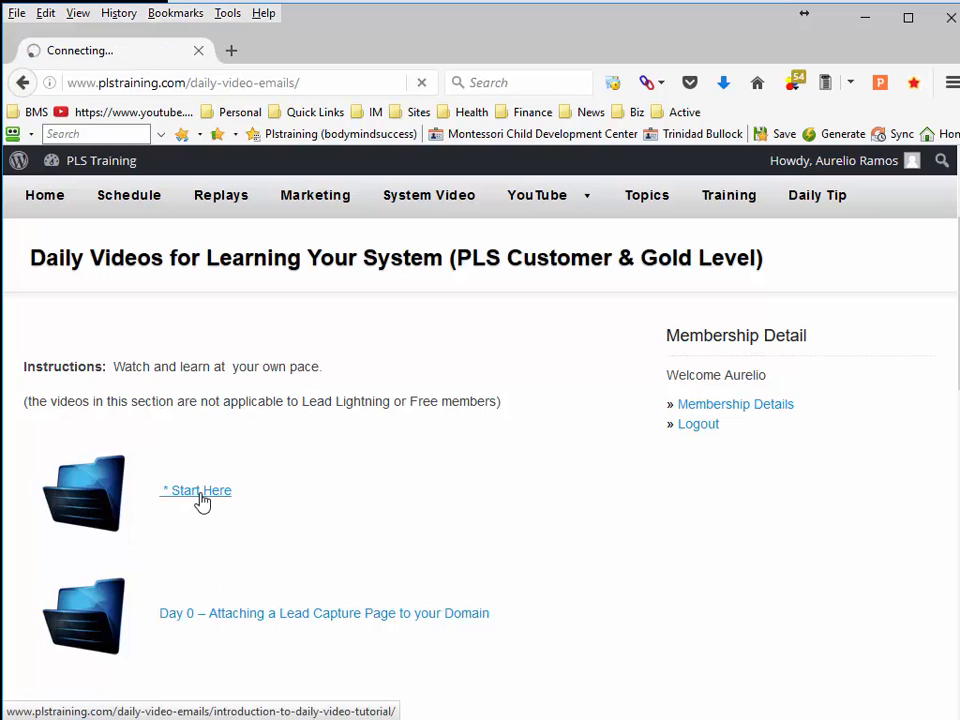
pyautogui.click(196, 490)
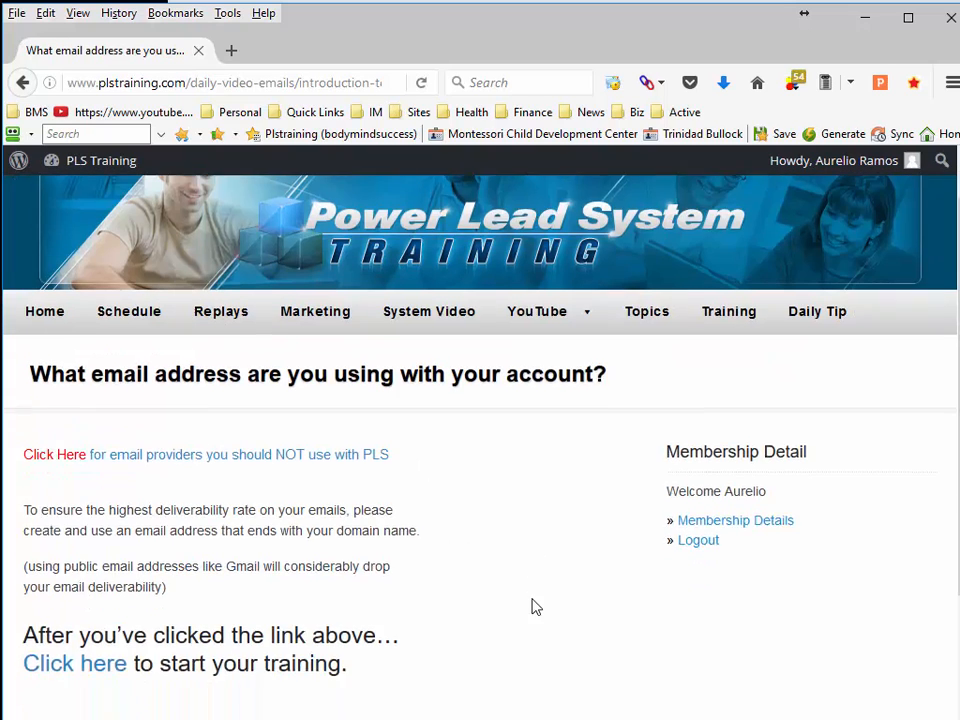
pyautogui.scroll(-3)
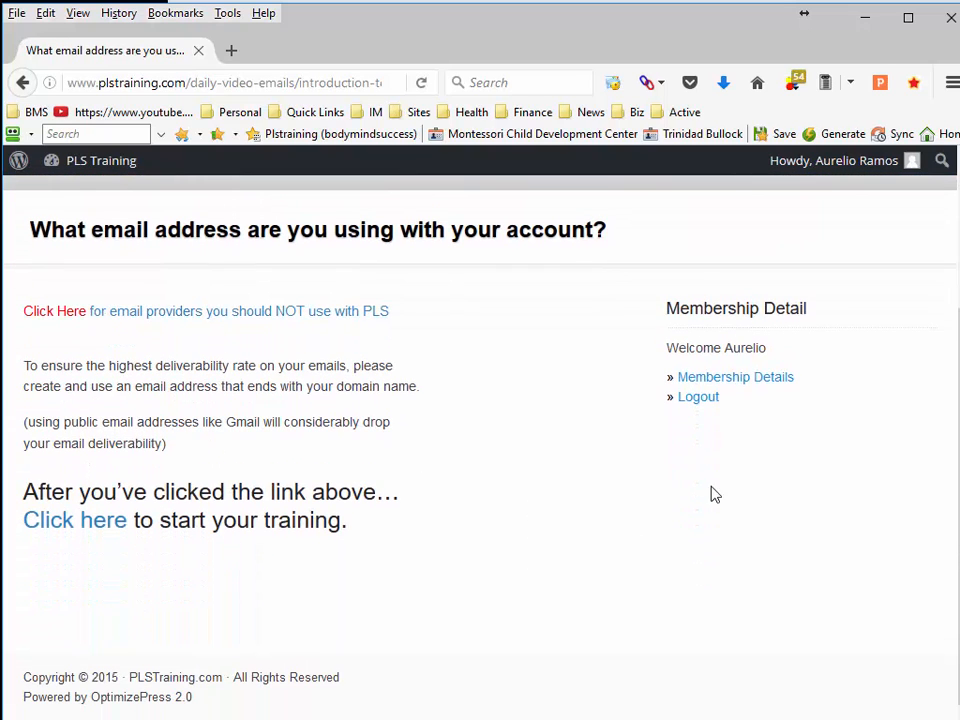
pyautogui.click(74, 520)
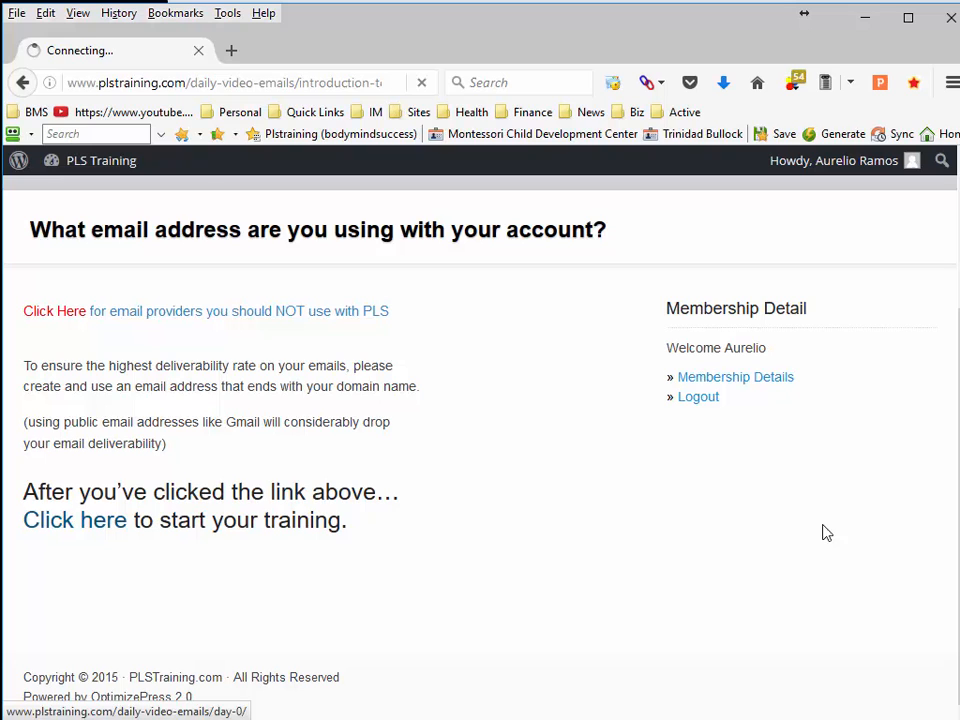
# Play the Day 0 'Attaching a Lead Capture Page to your Domain' video and review its instructions
pyautogui.click(74, 520)
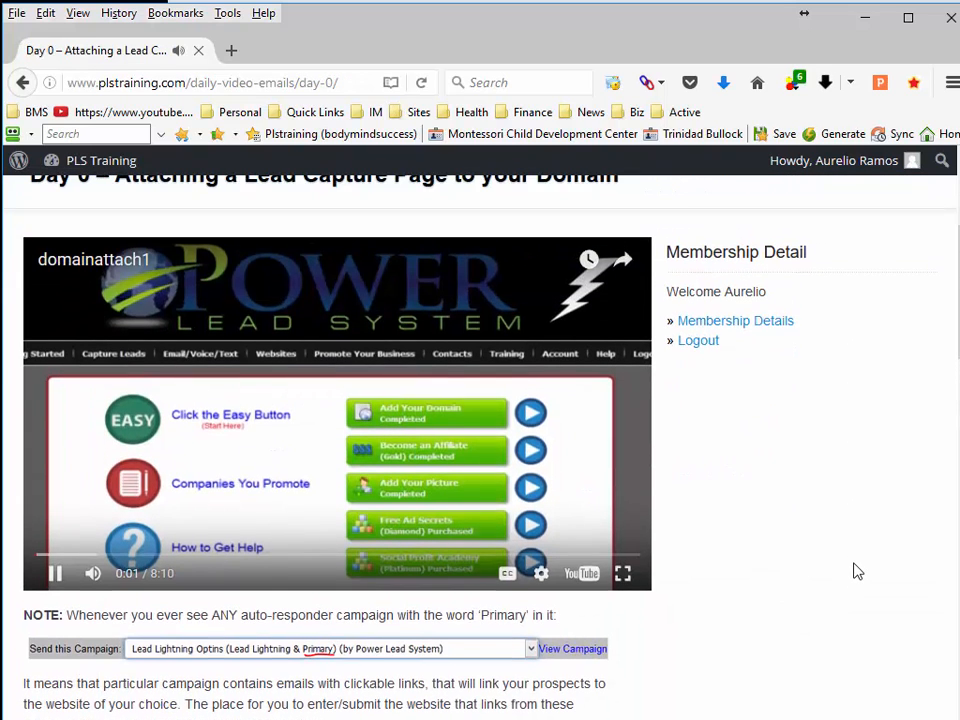
pyautogui.click(54, 572)
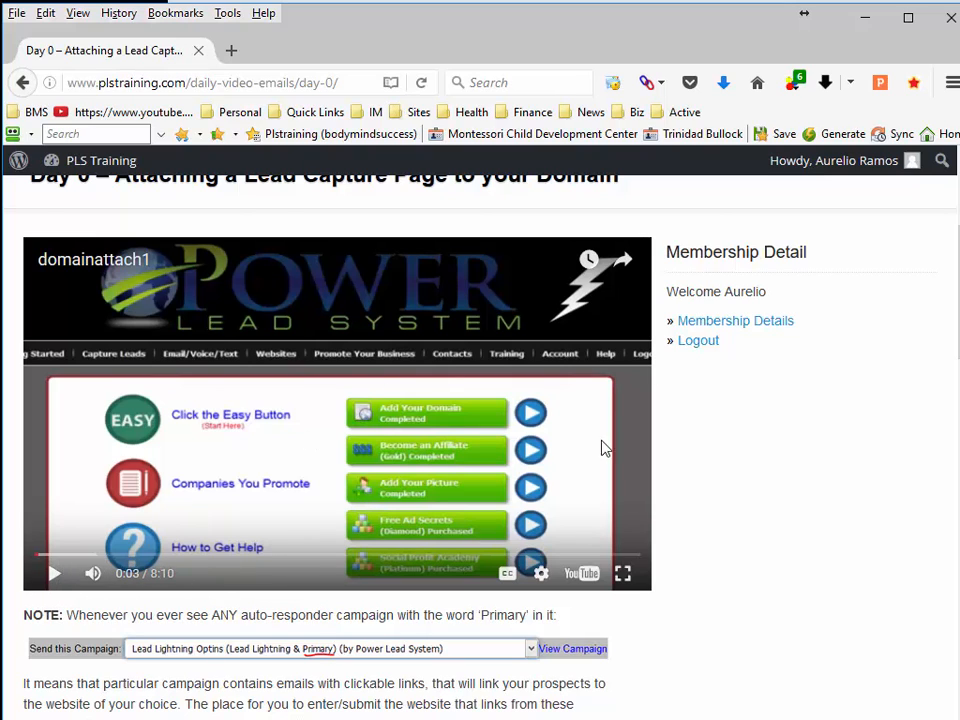
pyautogui.scroll(-3)
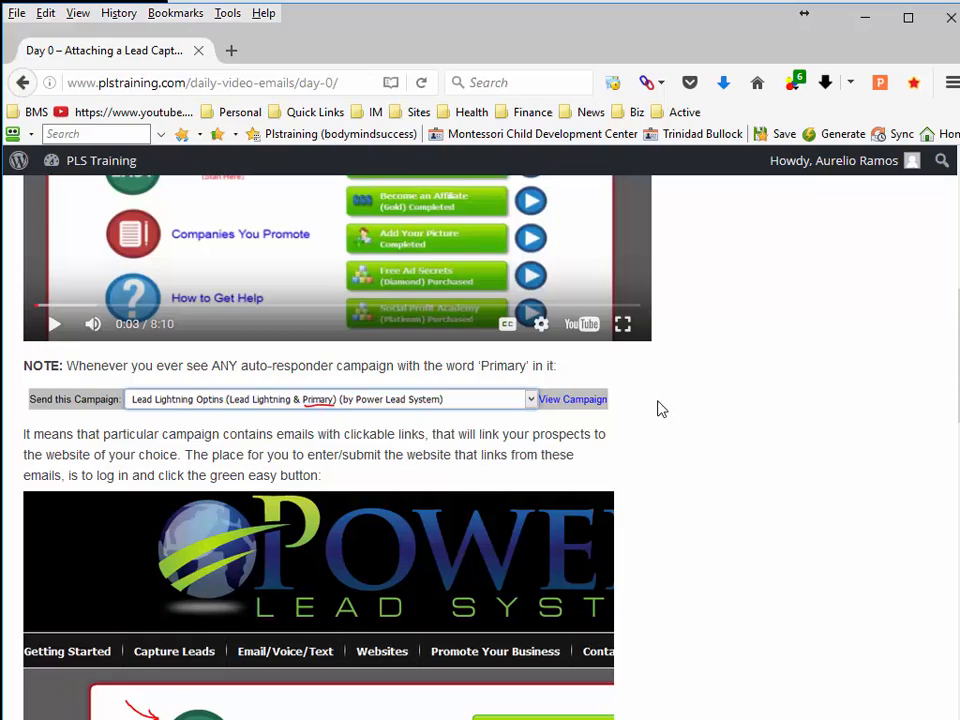
pyautogui.scroll(-3)
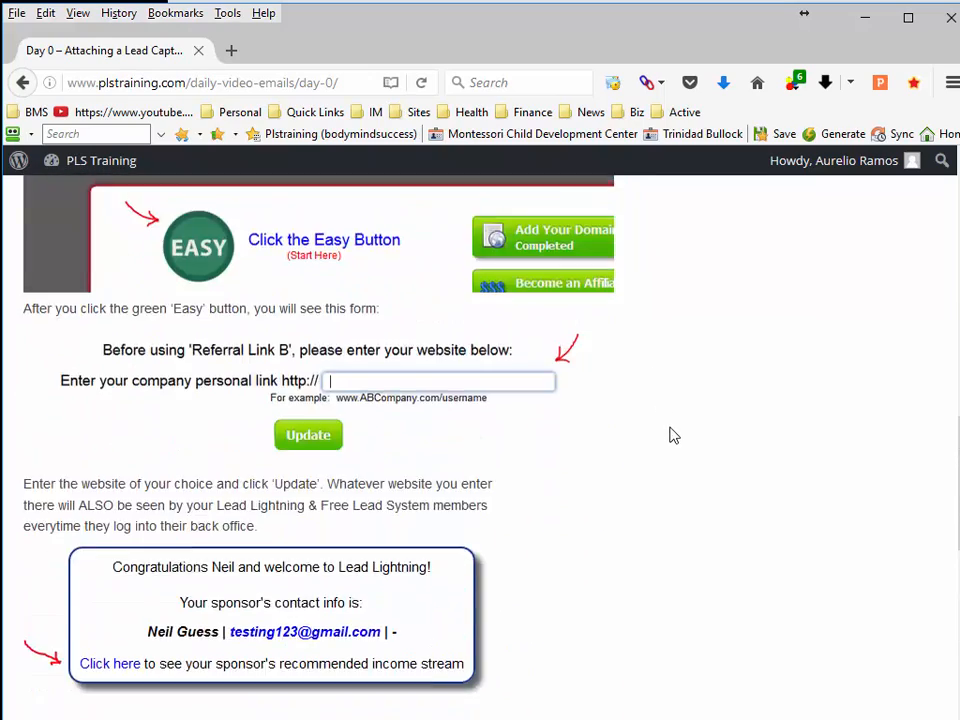
pyautogui.scroll(3)
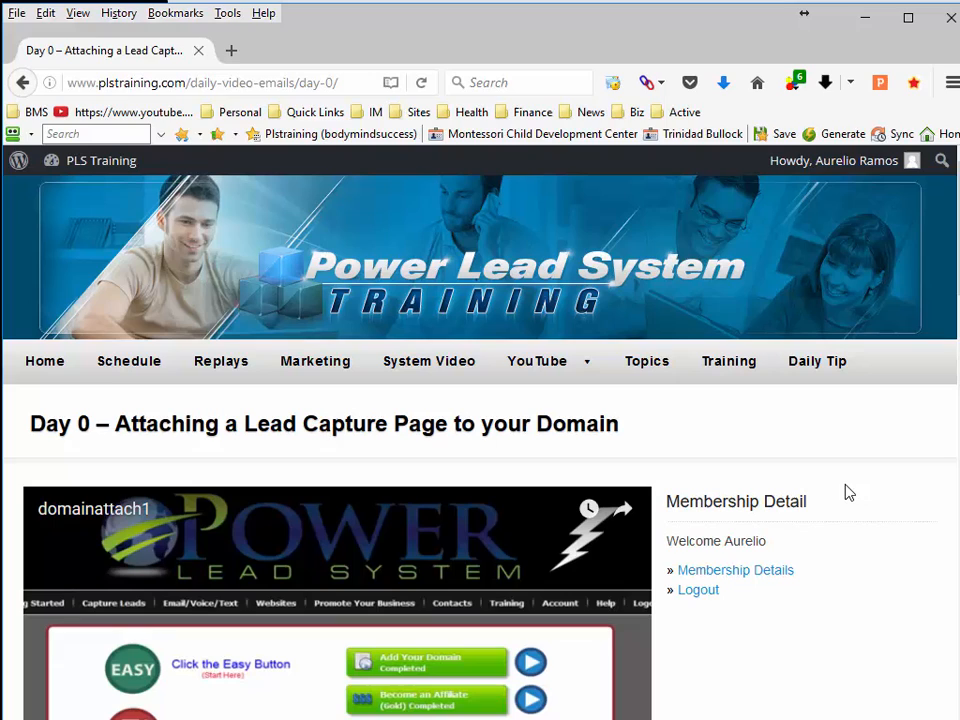
pyautogui.moveTo(888, 532)
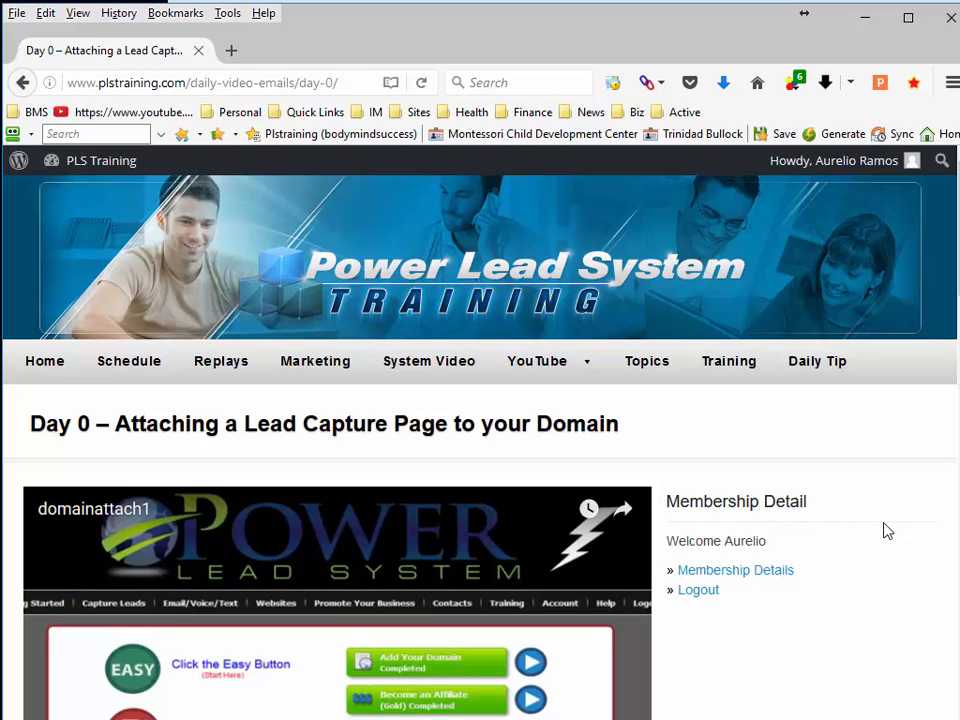
pyautogui.moveTo(896, 550)
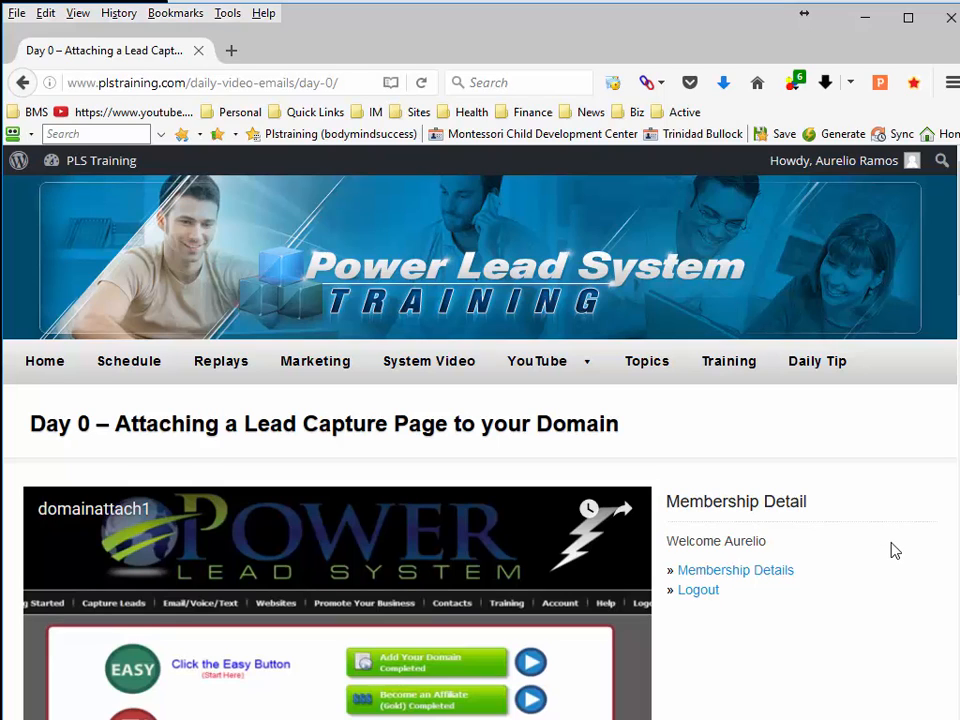